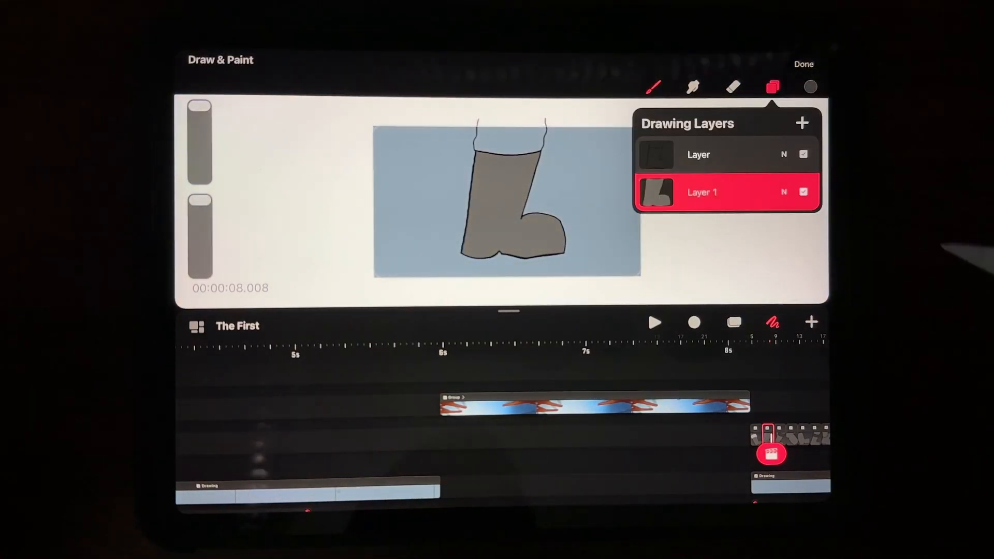
Select the next flipbook frame showing the boot bent mid-step, keeping Drawing Layers visible.
drag(703, 193, 723, 173)
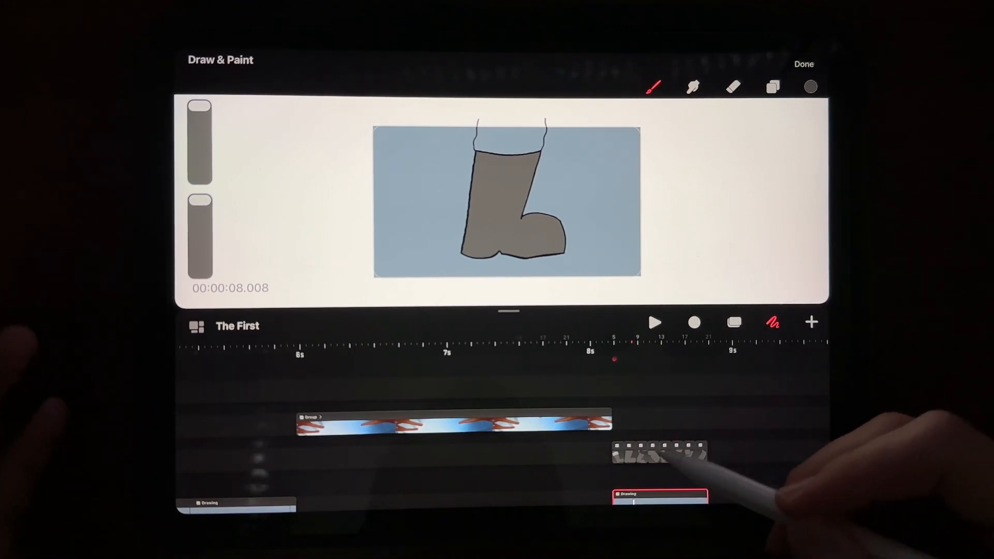
click(772, 87)
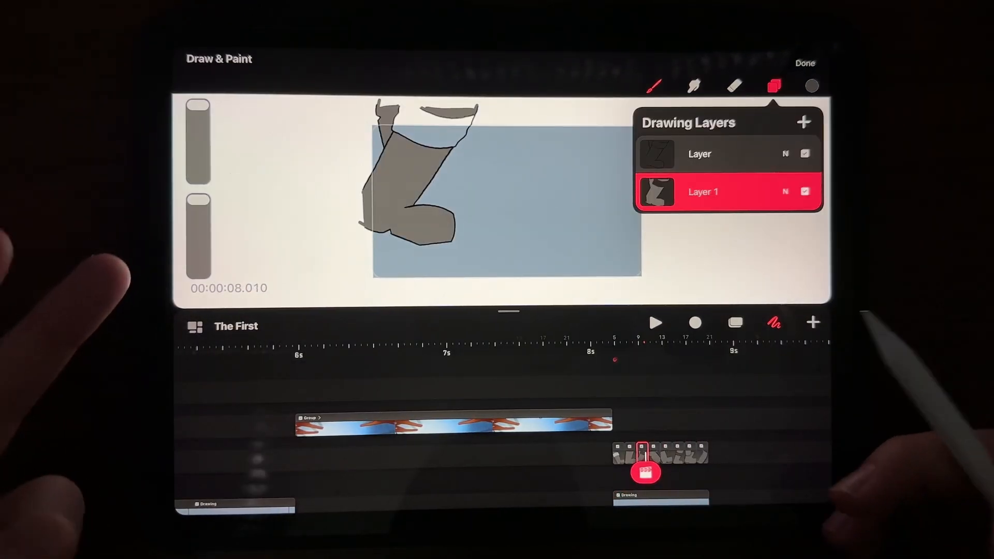